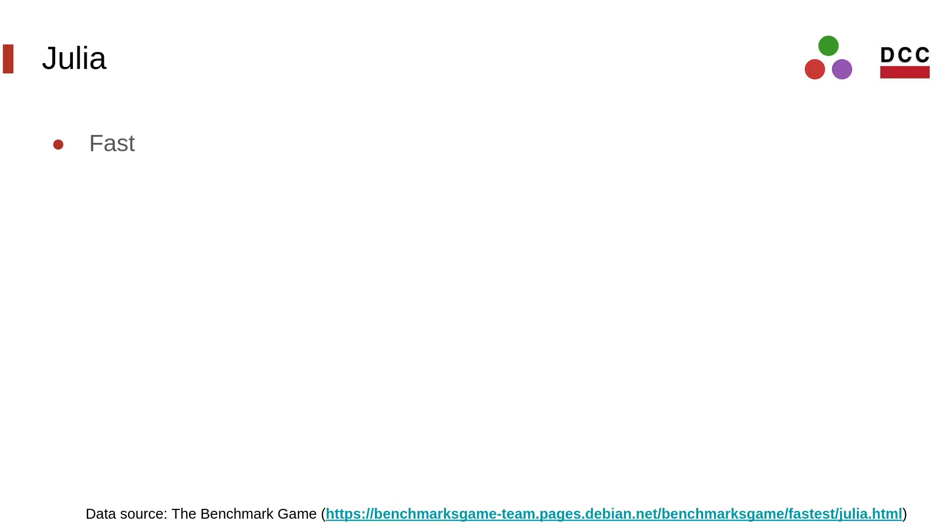
key("Right")
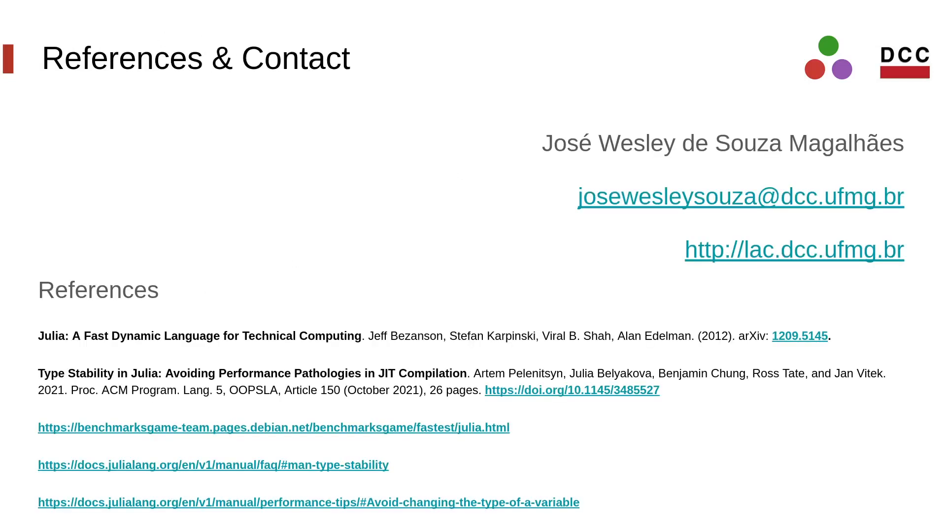